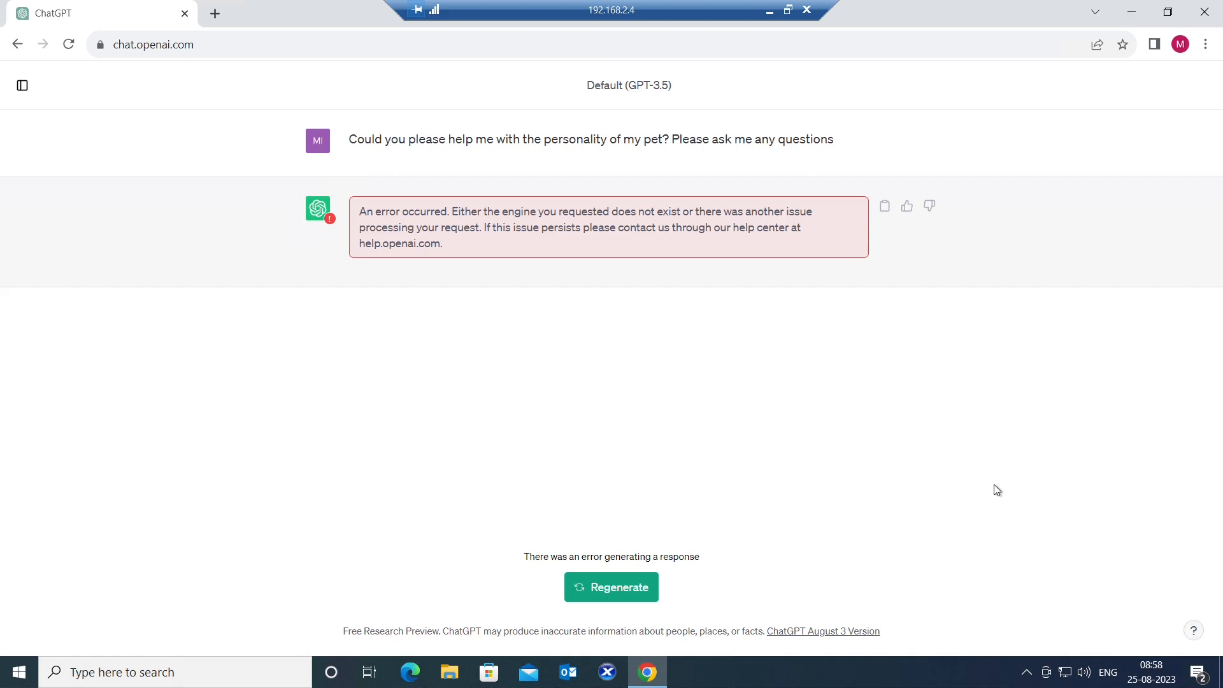
mouse_move(520, 429)
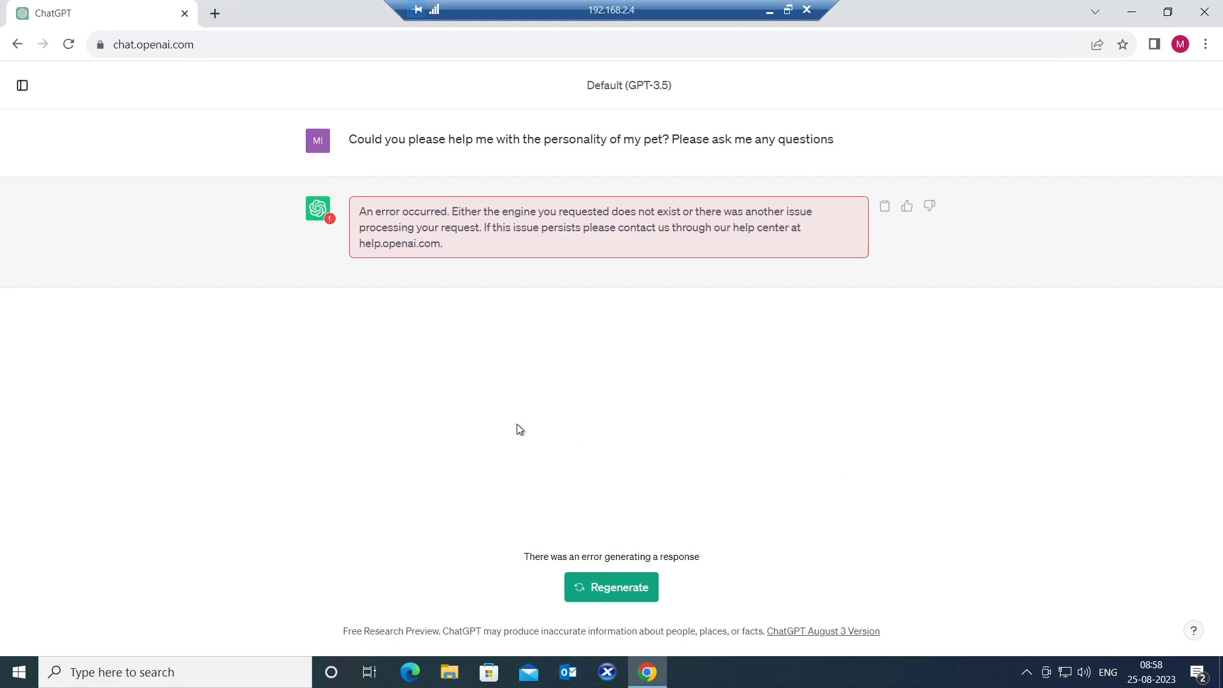
mouse_move(507, 410)
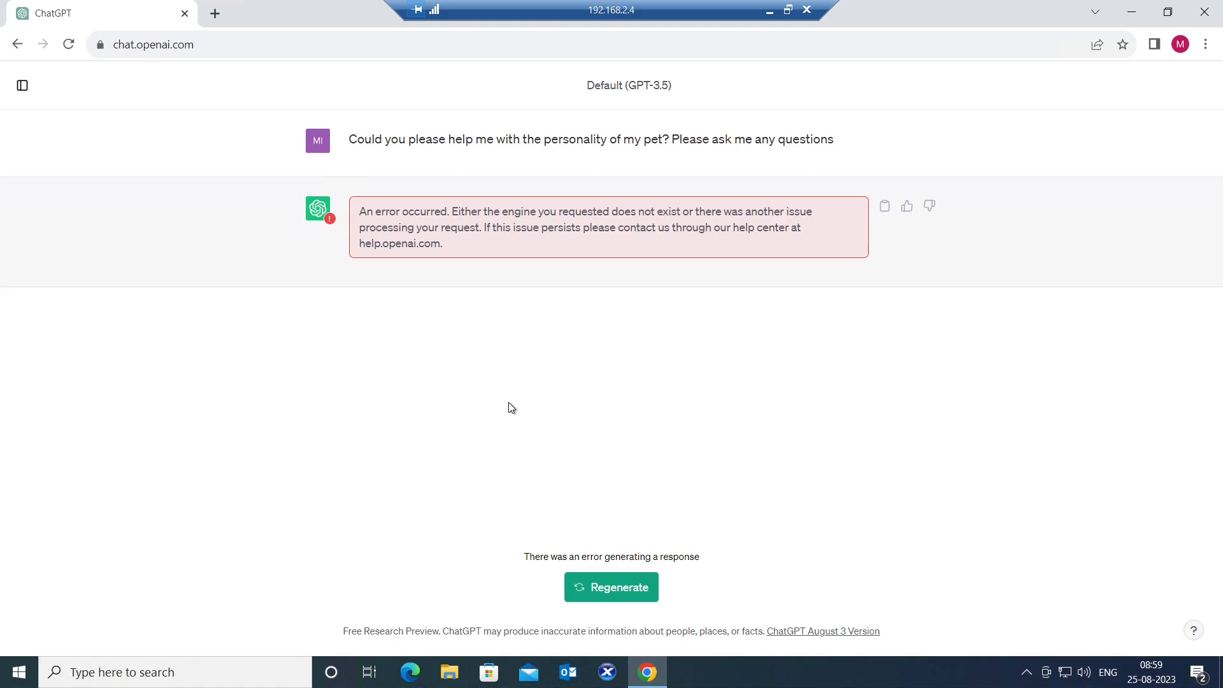
mouse_move(919, 505)
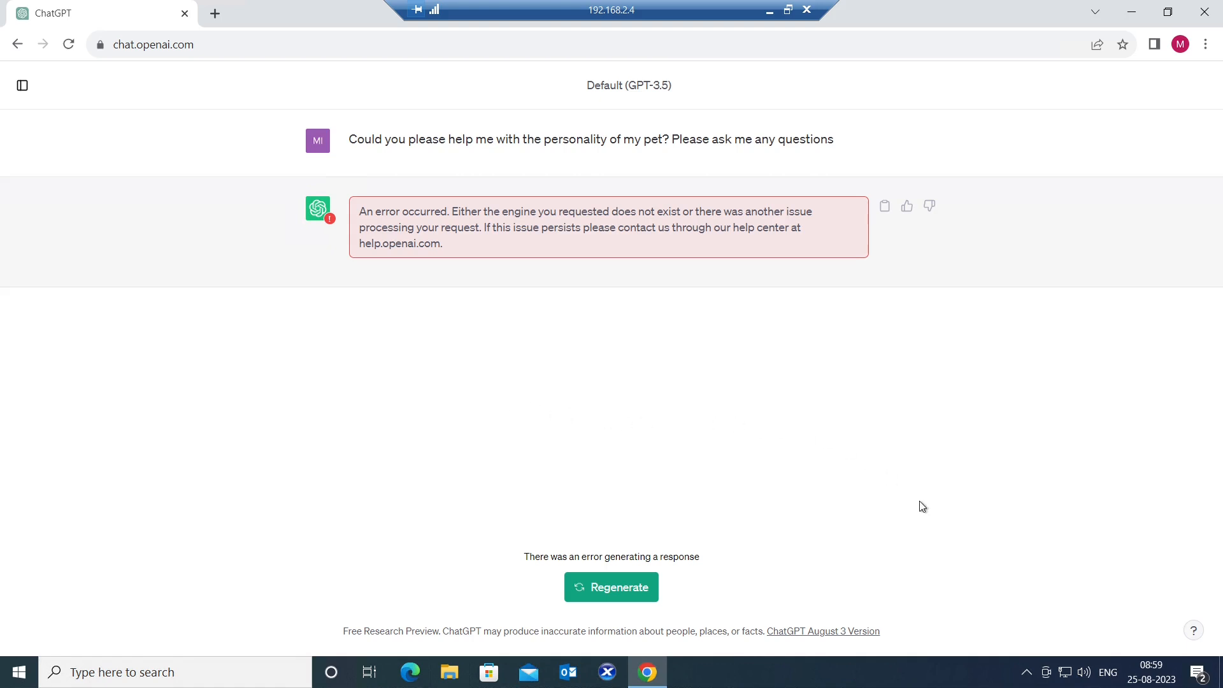
Check the network icon, regenerate the pet-personality answer, and paste the question into the message box
click(1065, 671)
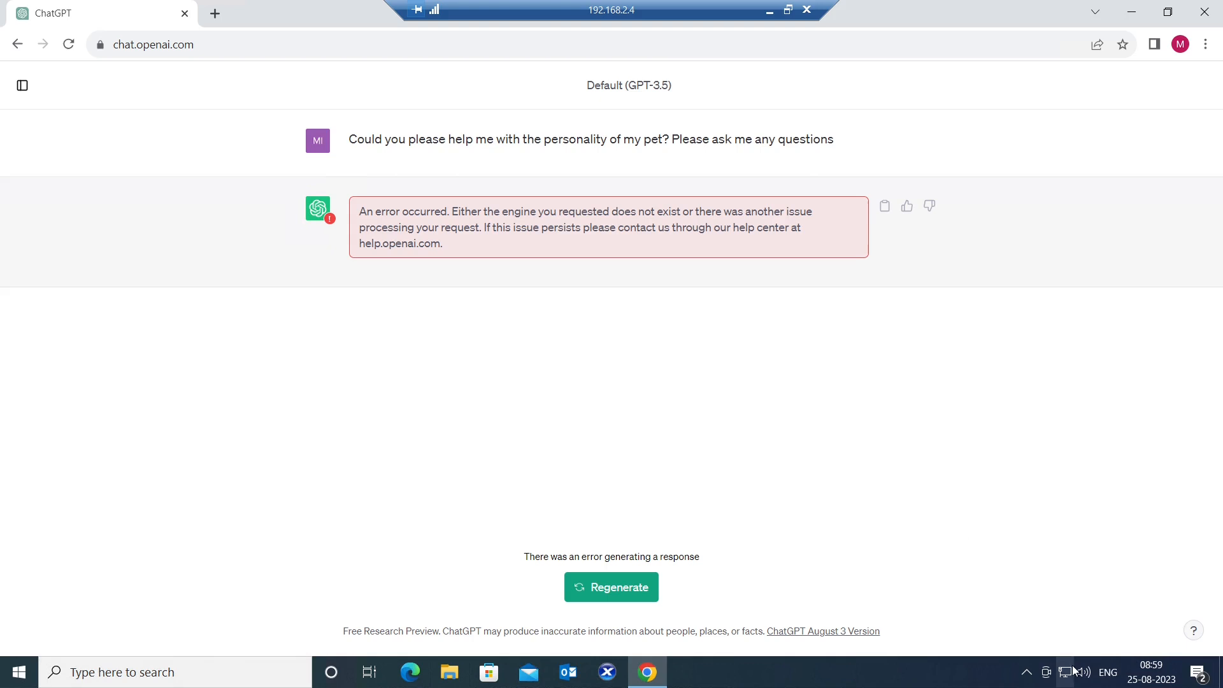
click(1066, 671)
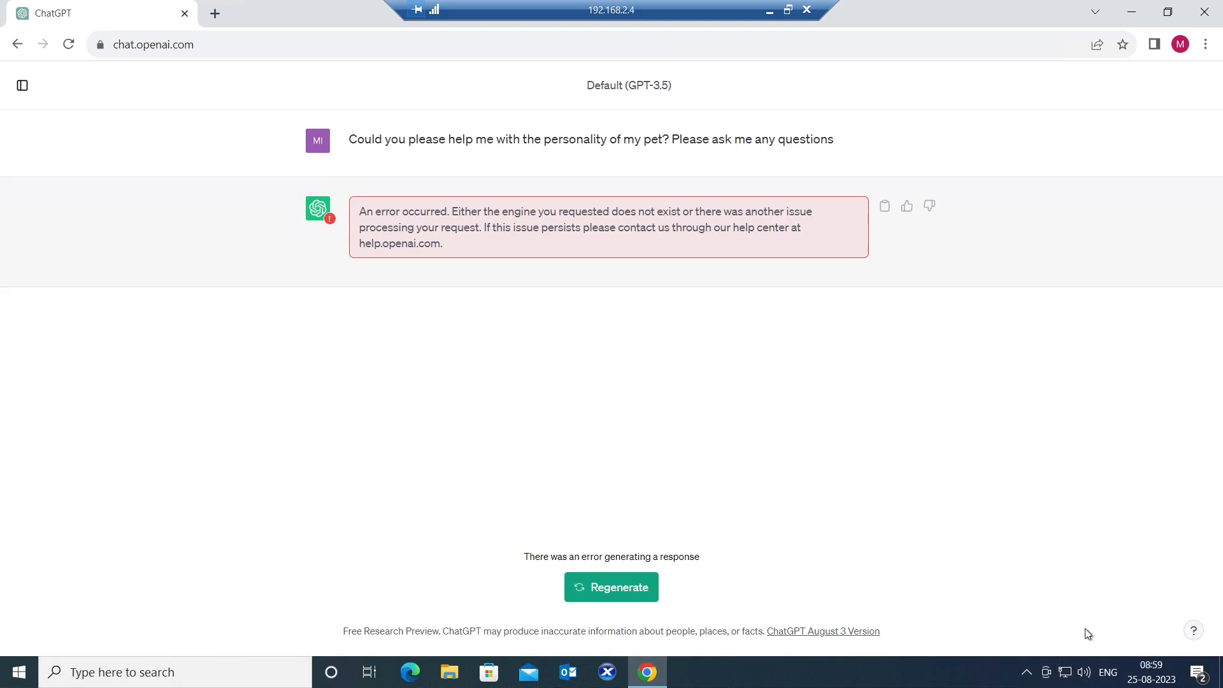
mouse_move(868, 498)
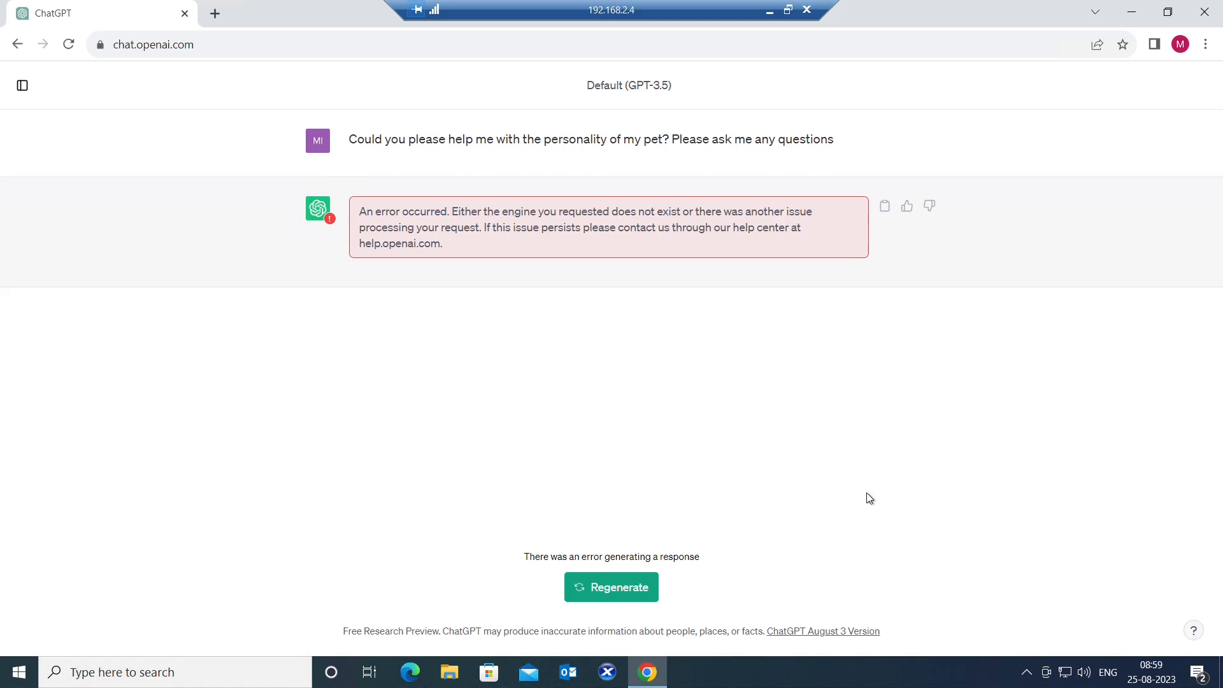
mouse_move(651, 639)
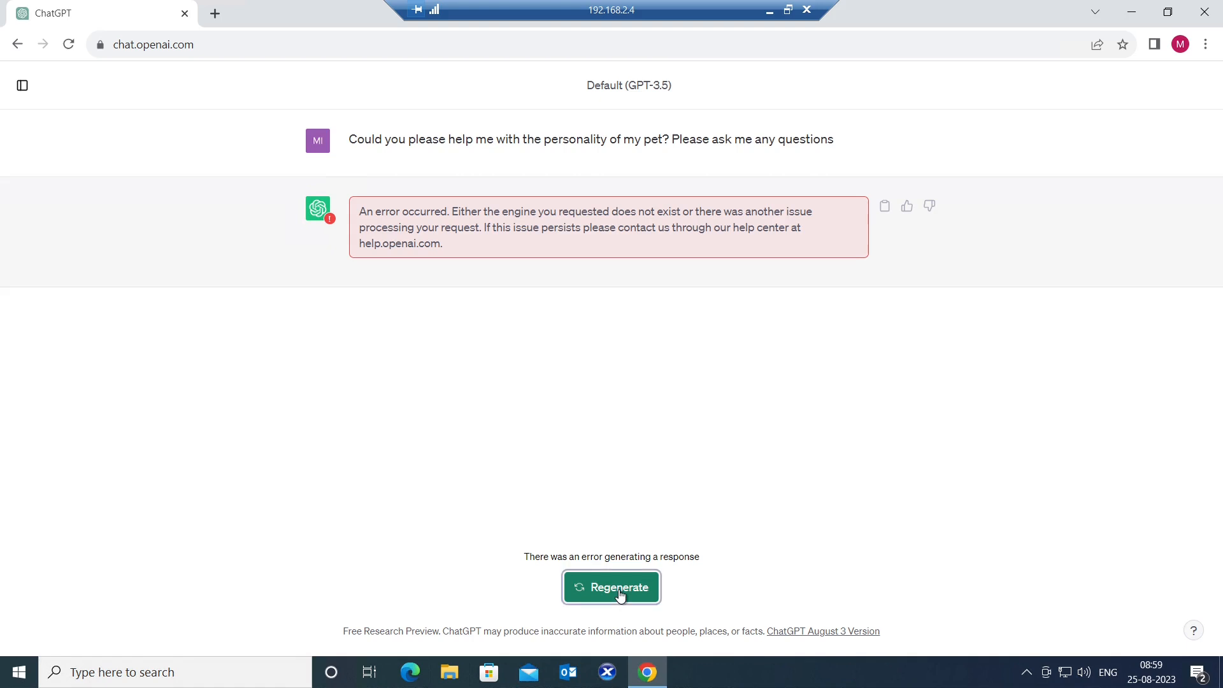
click(610, 586)
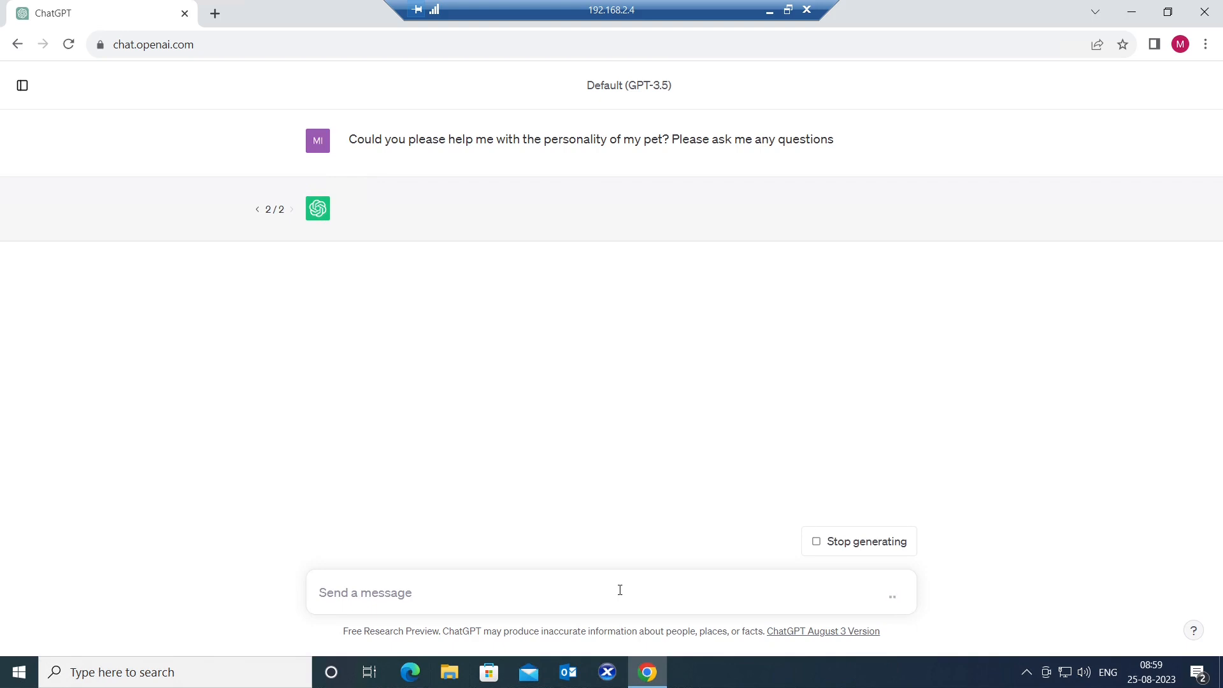
mouse_move(1018, 539)
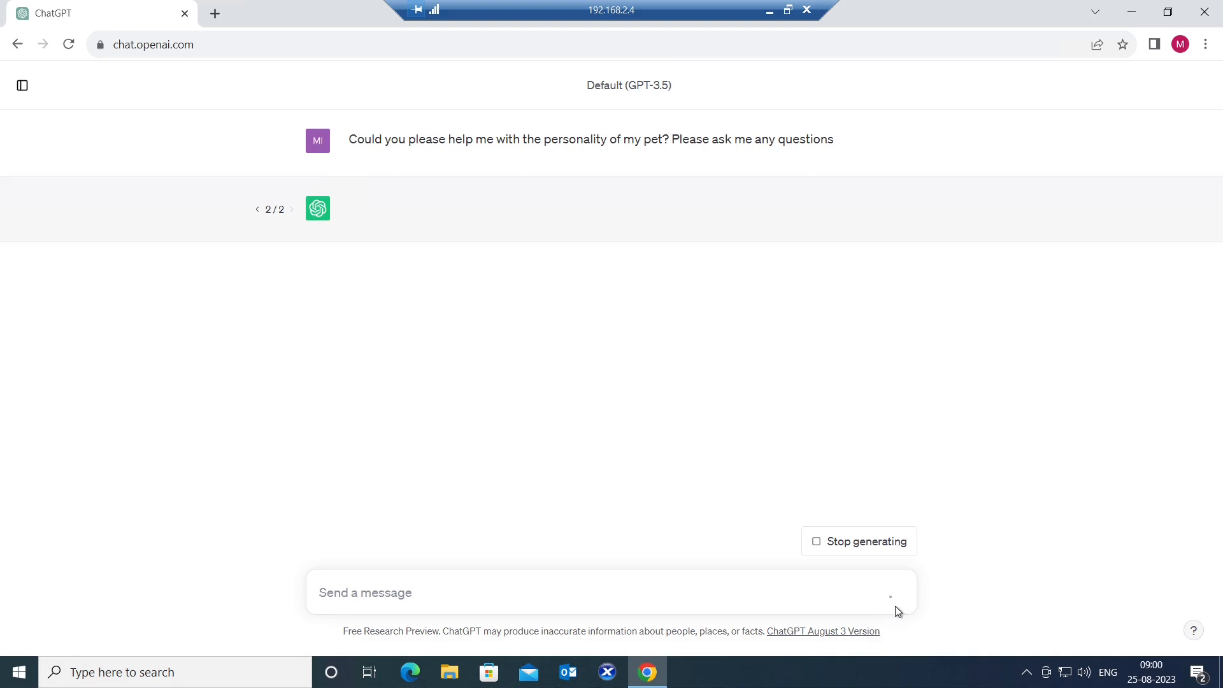
mouse_move(938, 557)
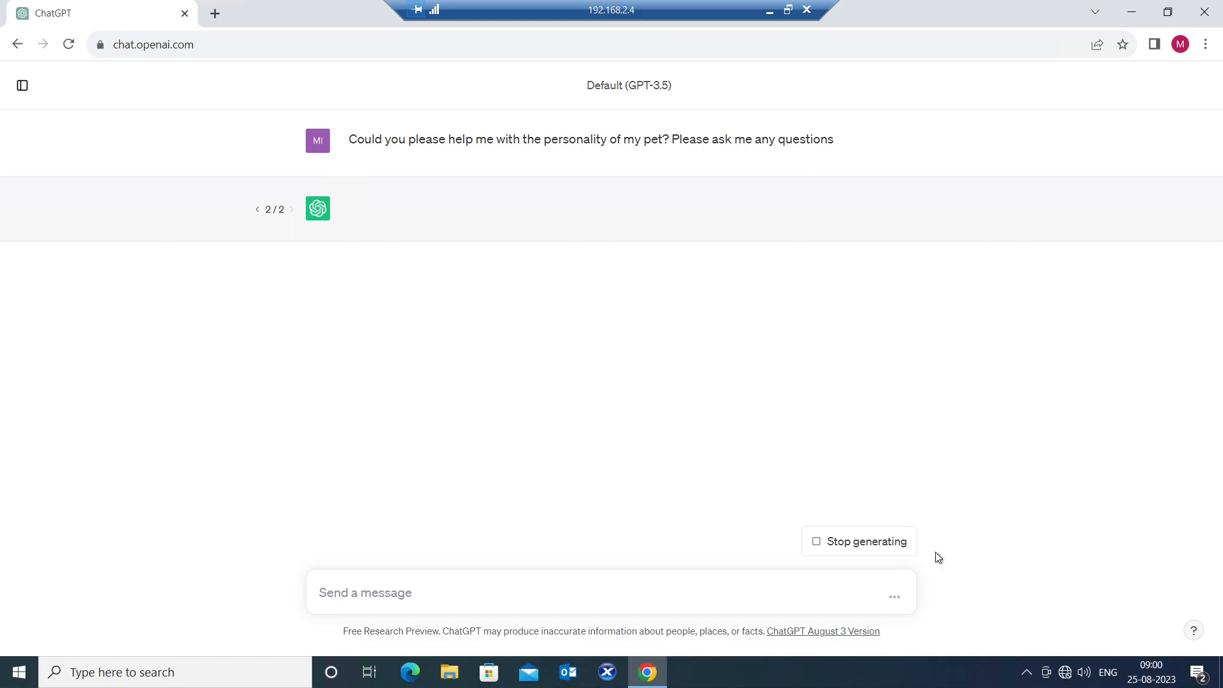
mouse_move(349, 148)
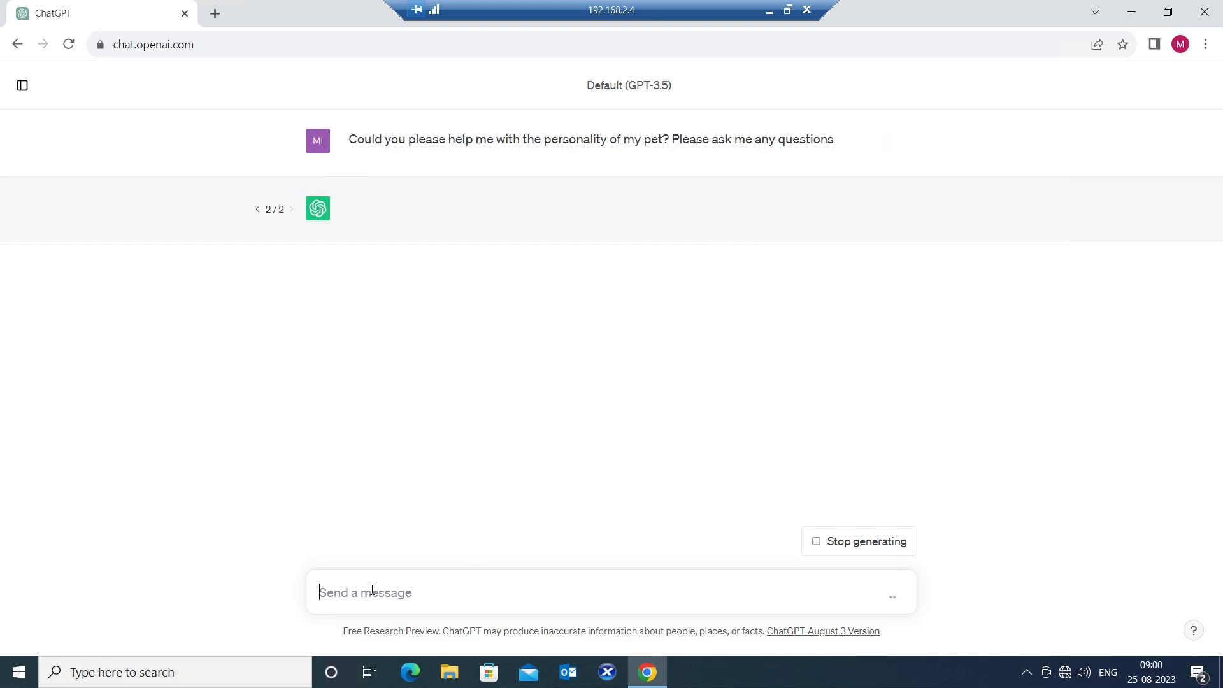
right_click(371, 592)
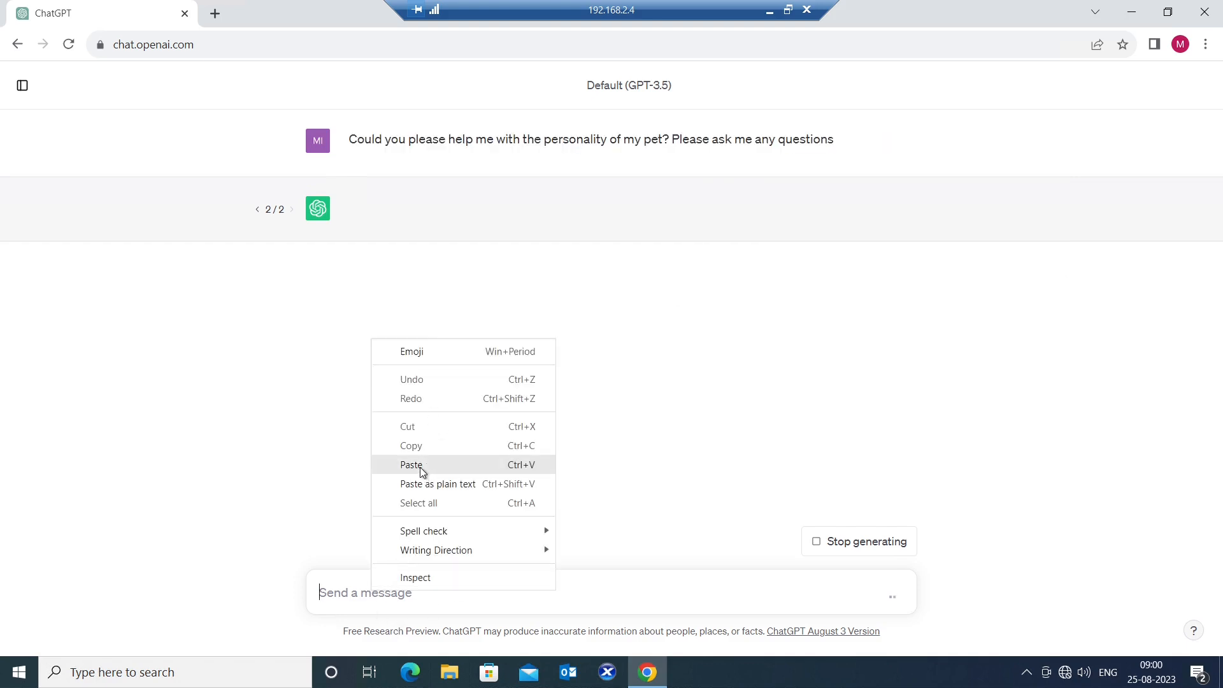
click(411, 464)
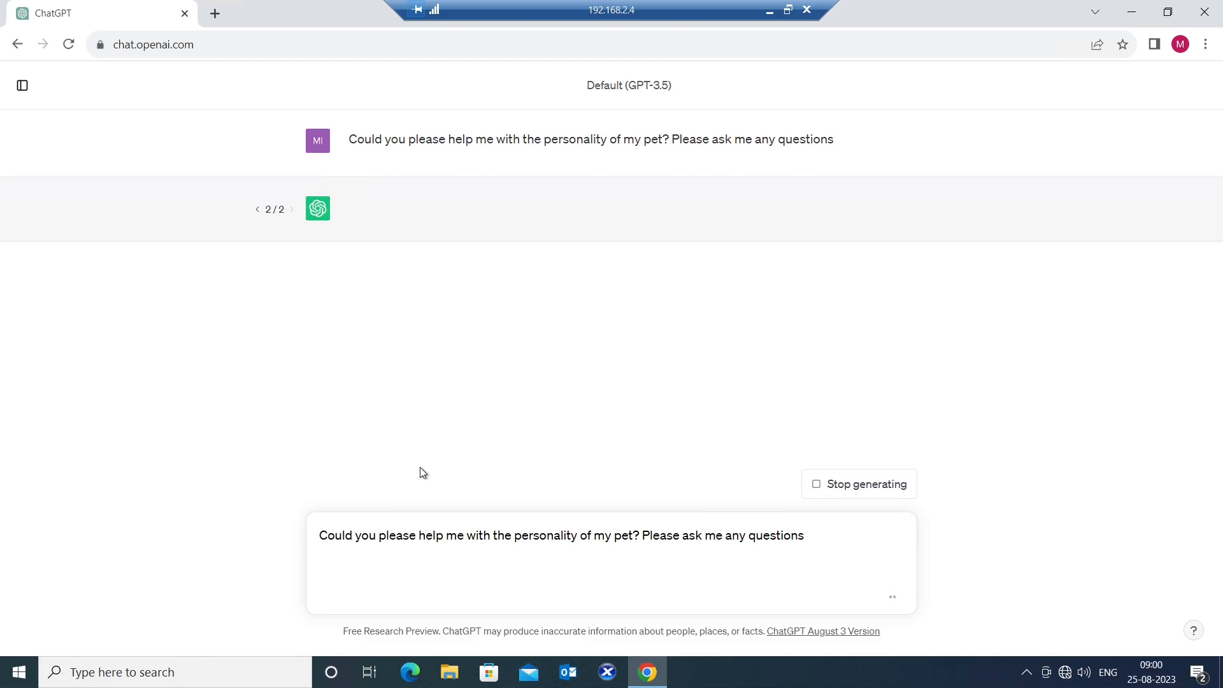
mouse_move(840, 531)
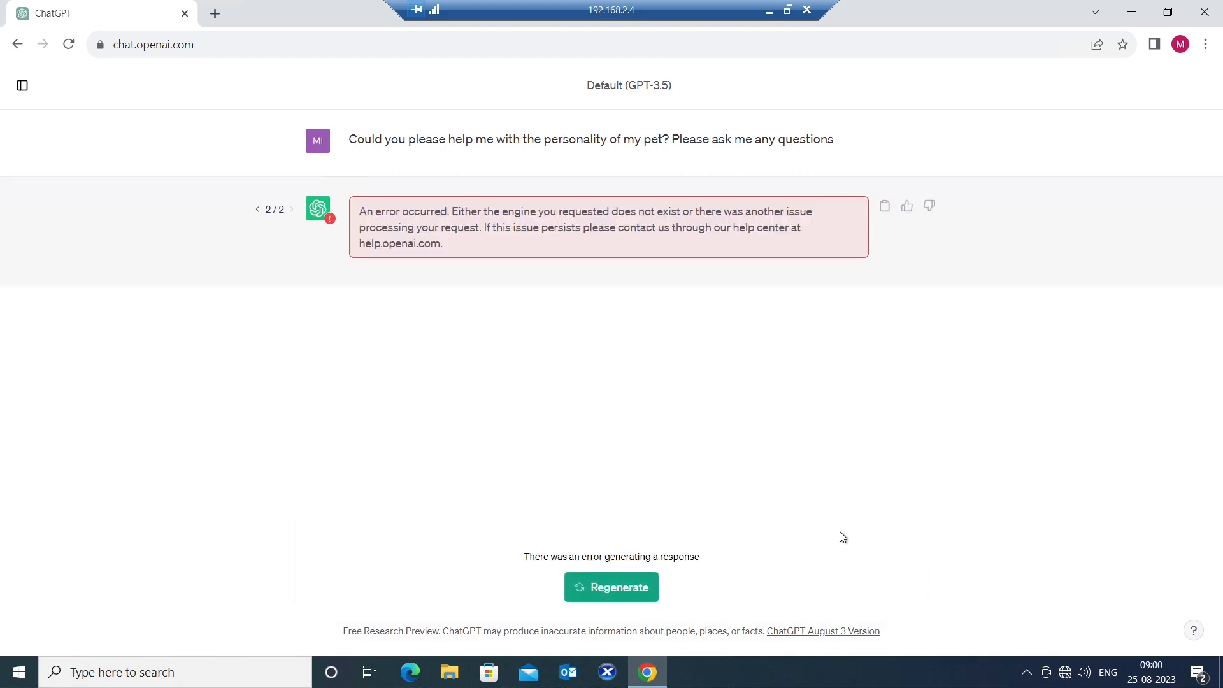
mouse_move(1022, 515)
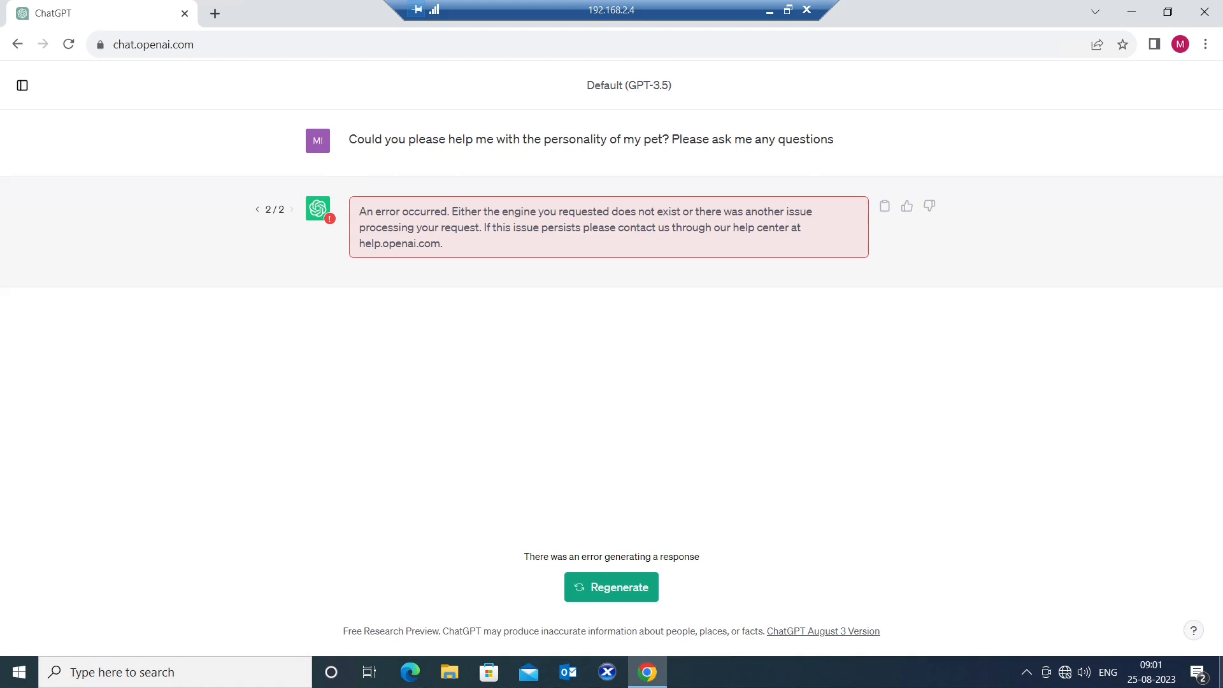
click(1065, 671)
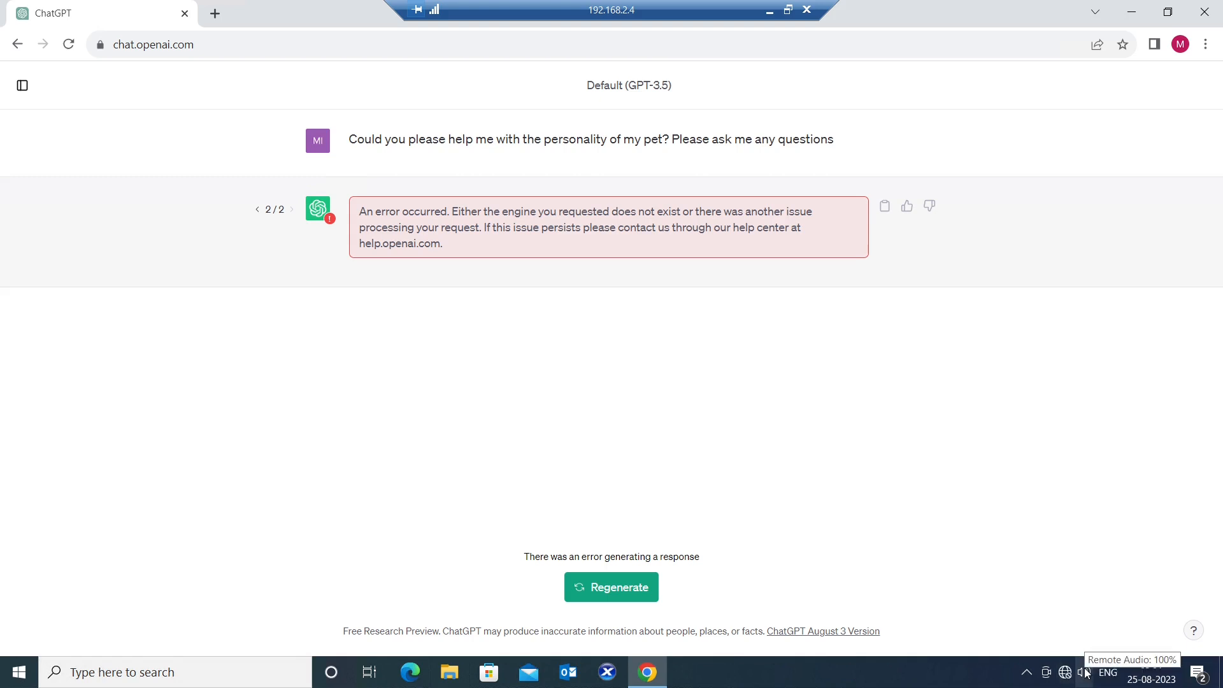
mouse_move(1077, 614)
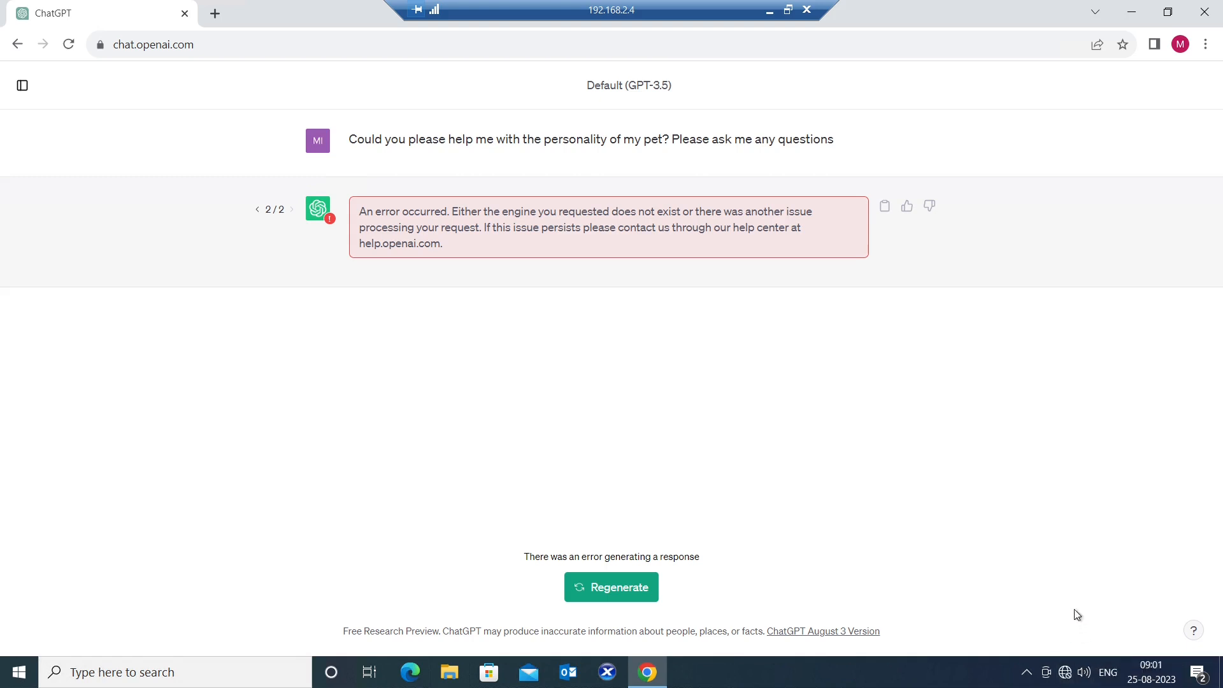
click(1065, 671)
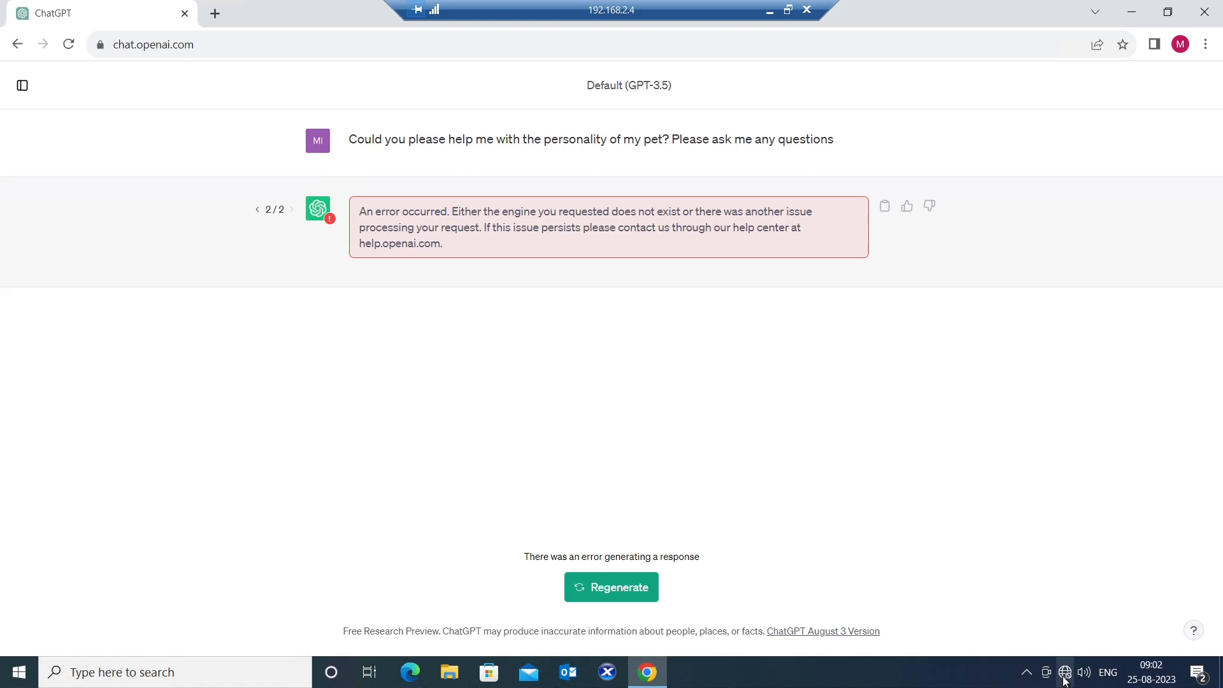
mouse_move(677, 536)
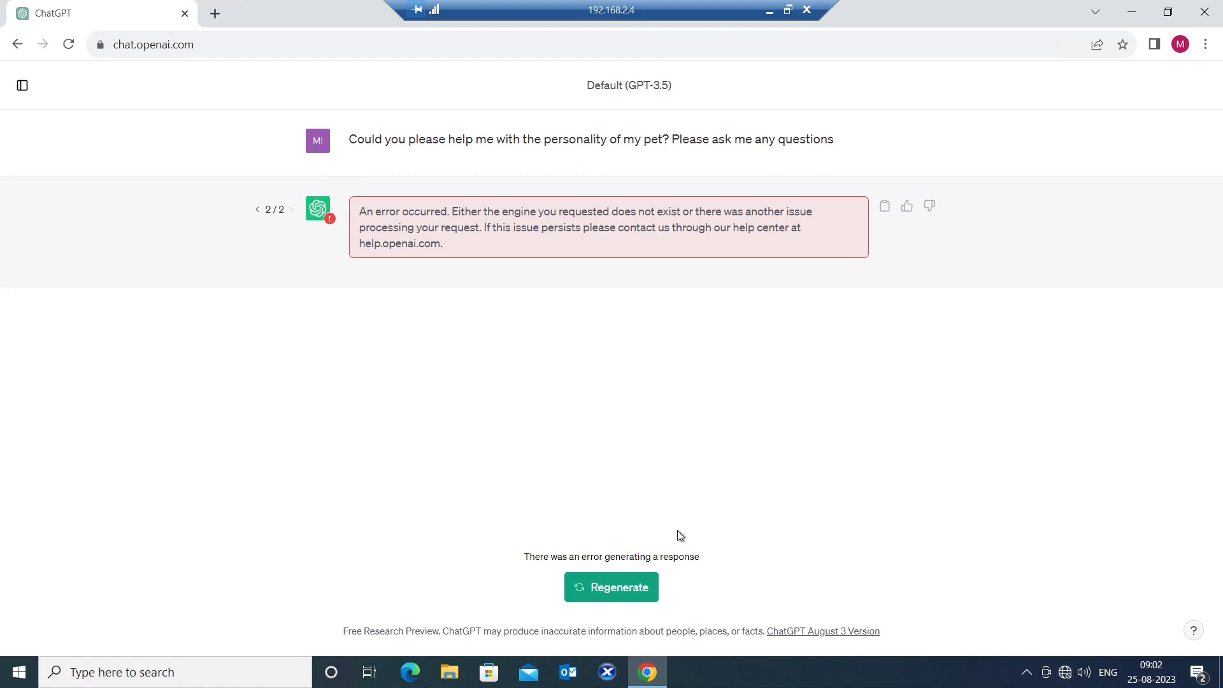
mouse_move(646, 231)
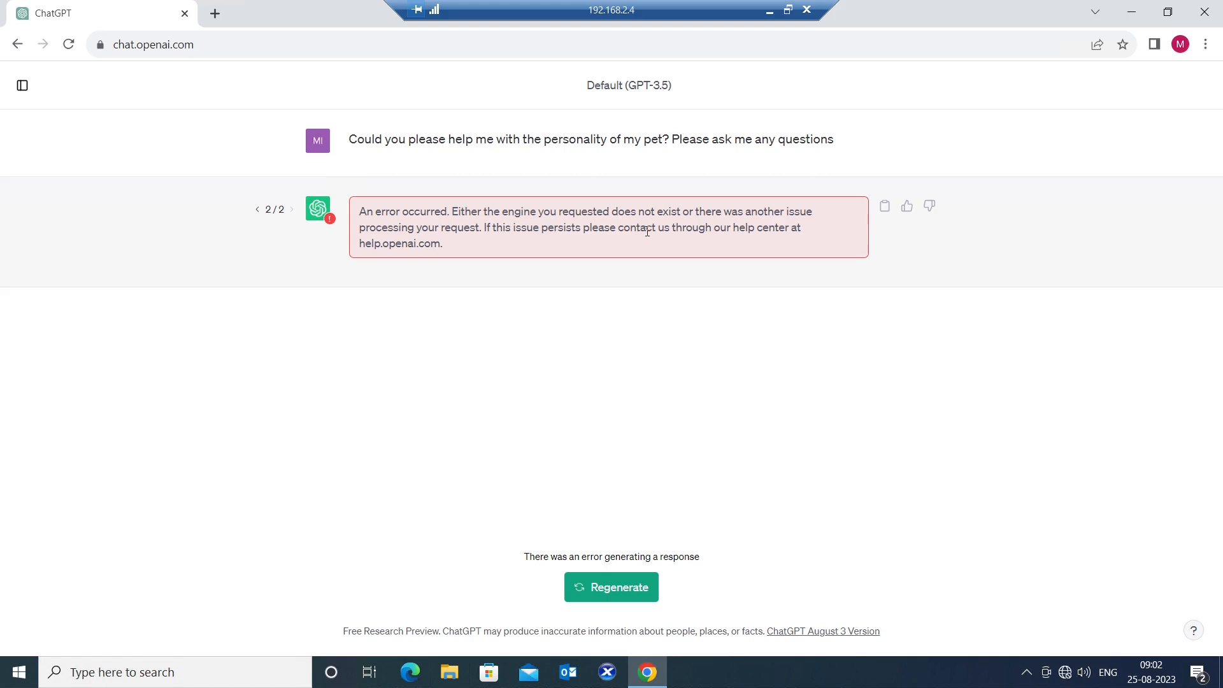
Check the taskbar network status and regenerate the pet-personality answer, getting the error on attempt 3/3
click(1064, 671)
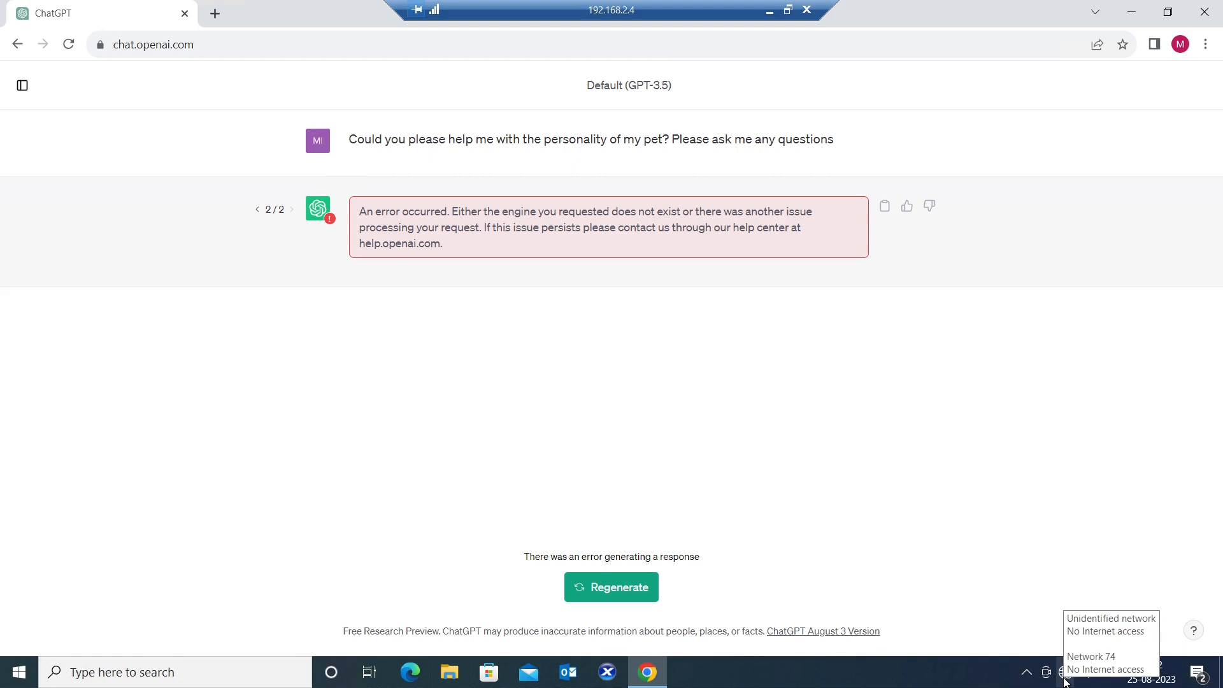
click(611, 587)
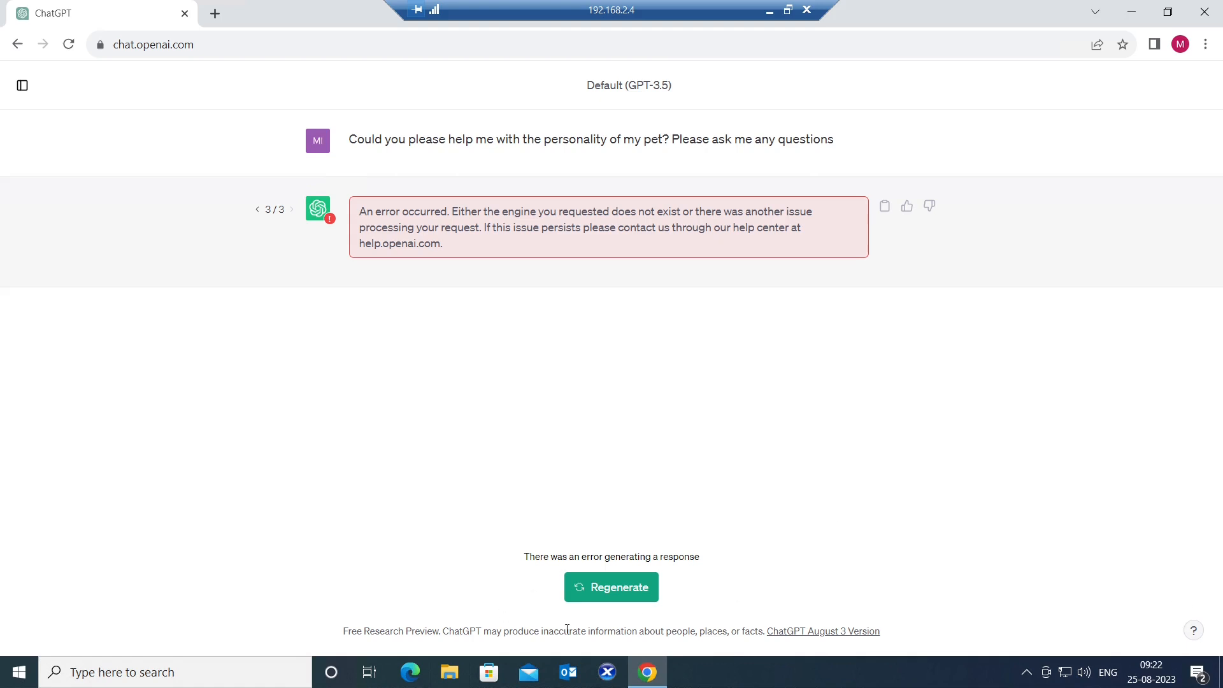
mouse_move(611, 586)
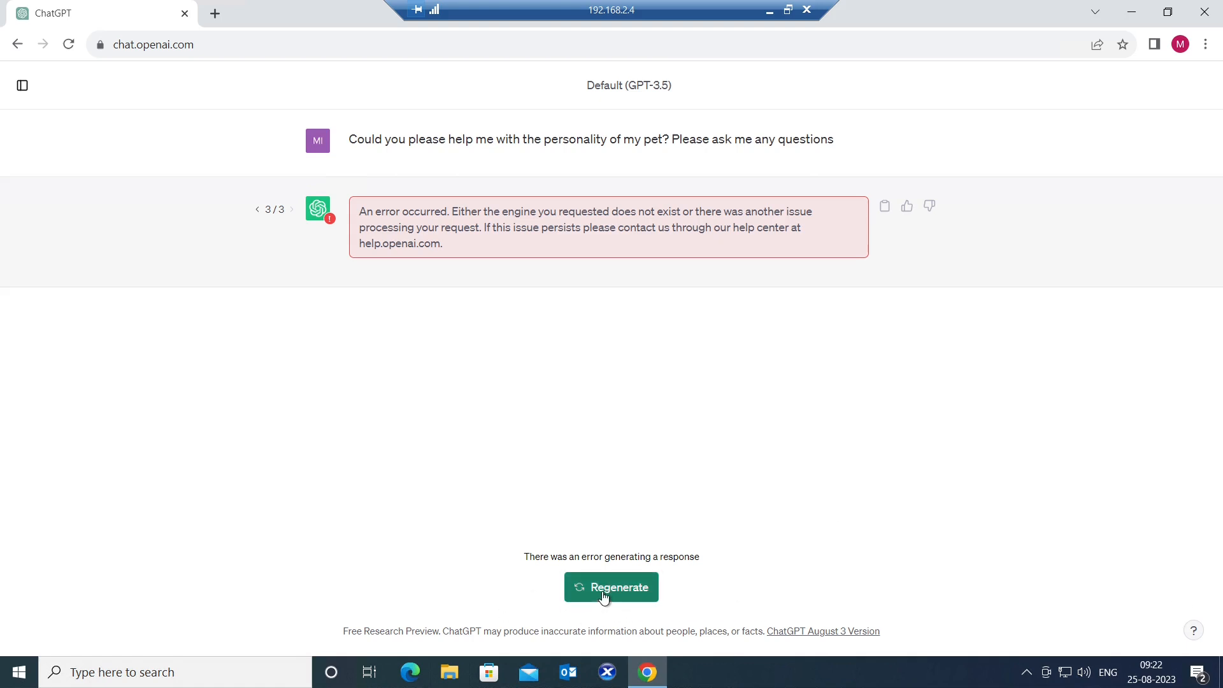
Regenerate the pet question a fourth time and scroll through the eleven-question personality list
click(611, 586)
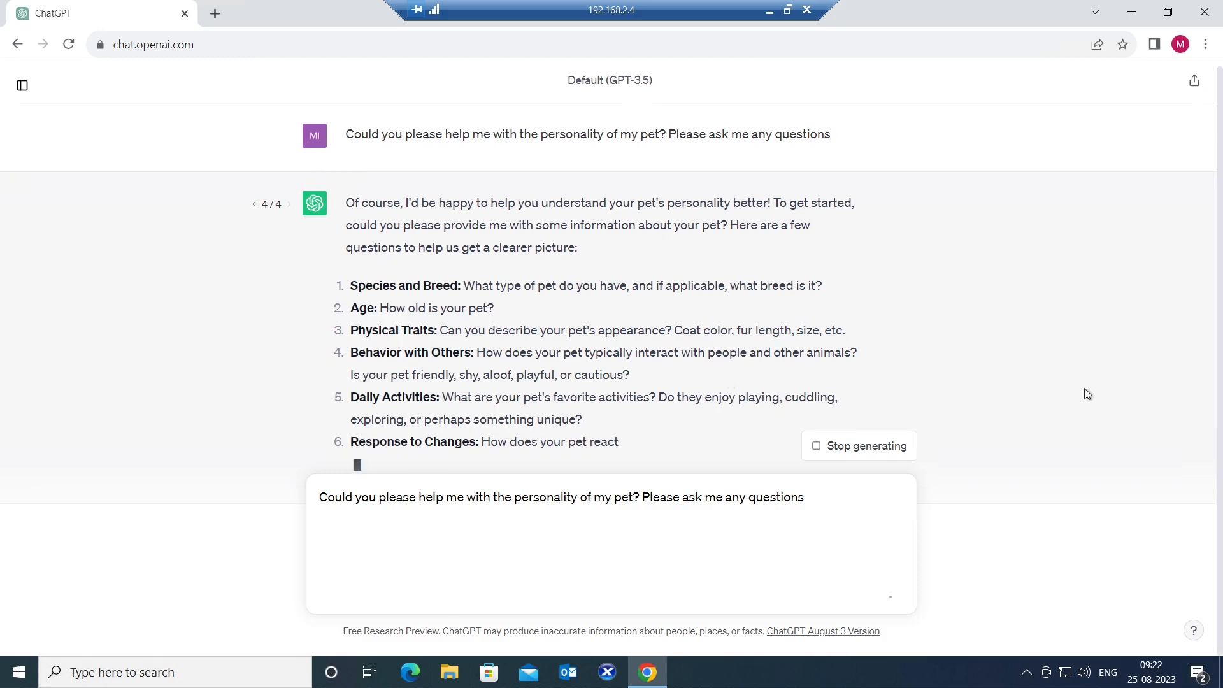
scroll(down, 3)
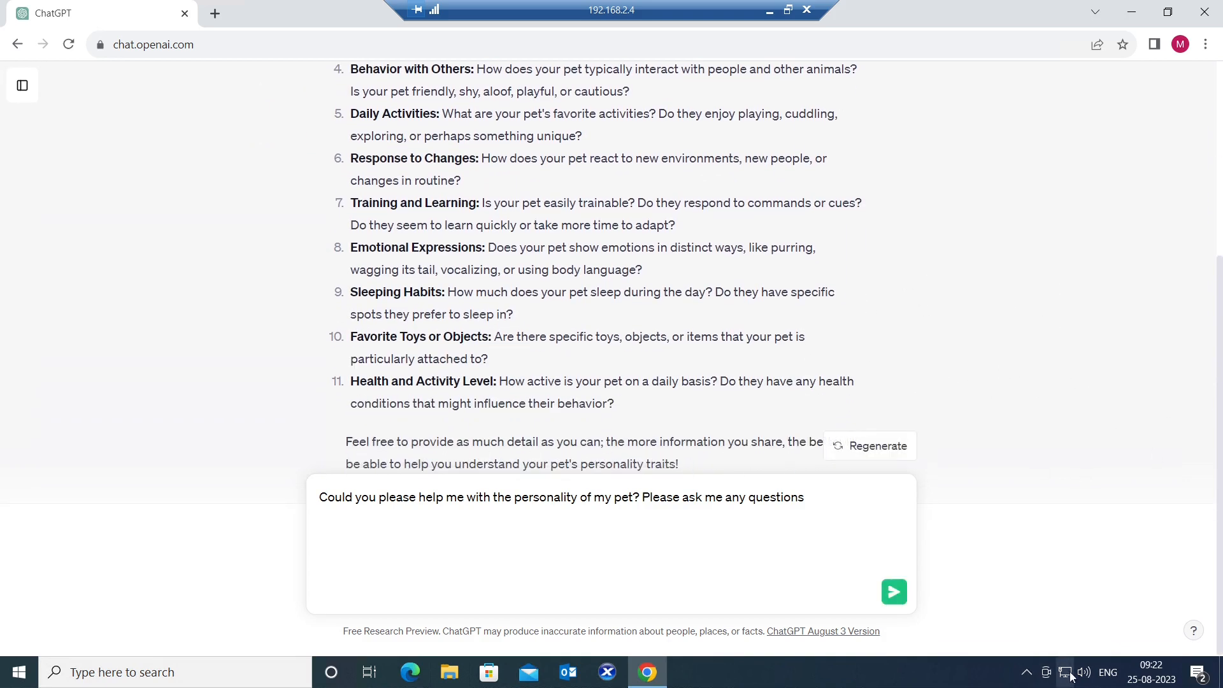
mouse_move(1069, 678)
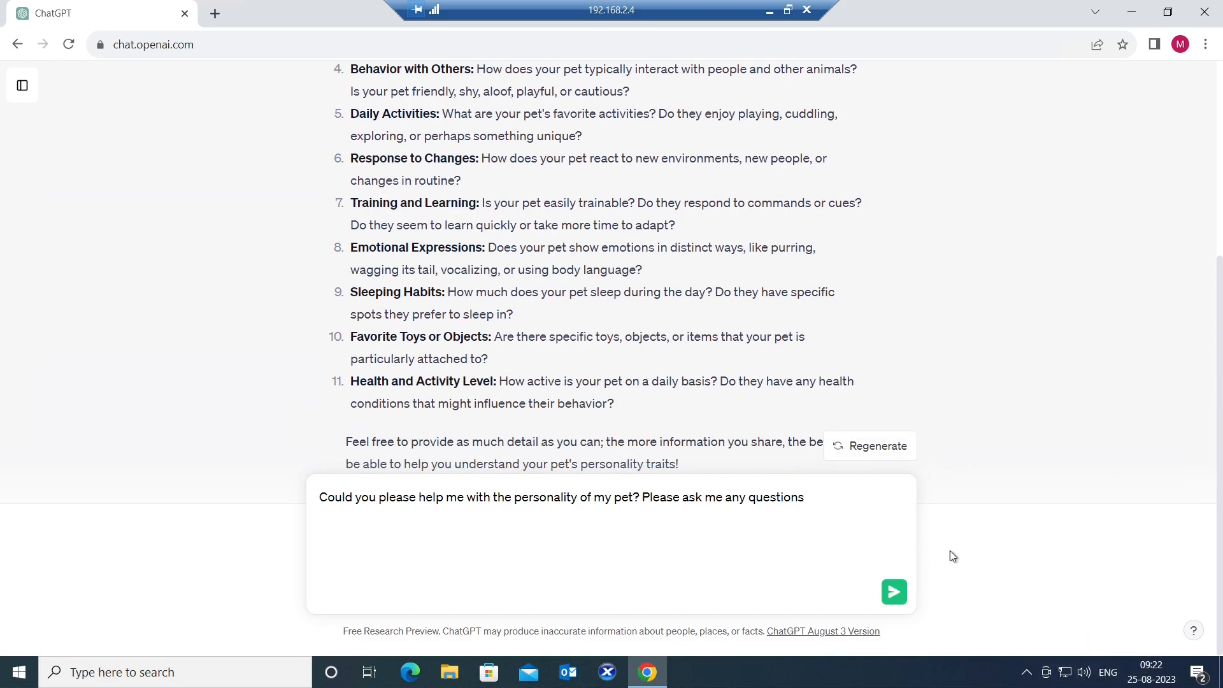
mouse_move(820, 552)
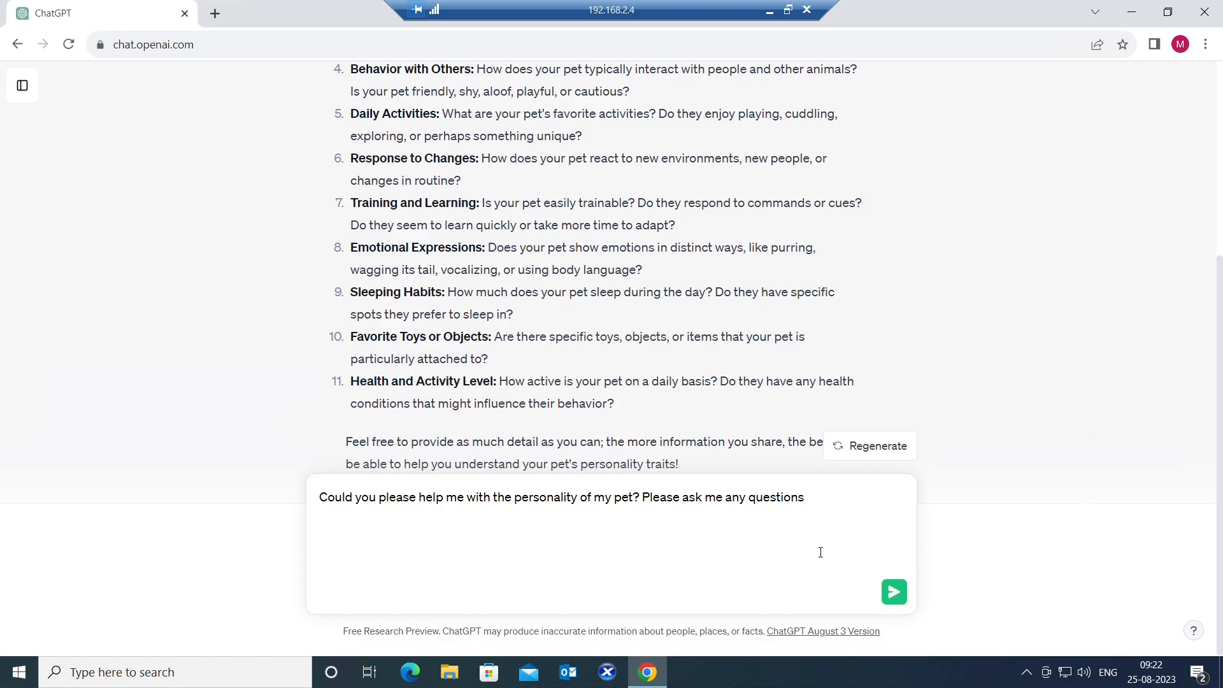